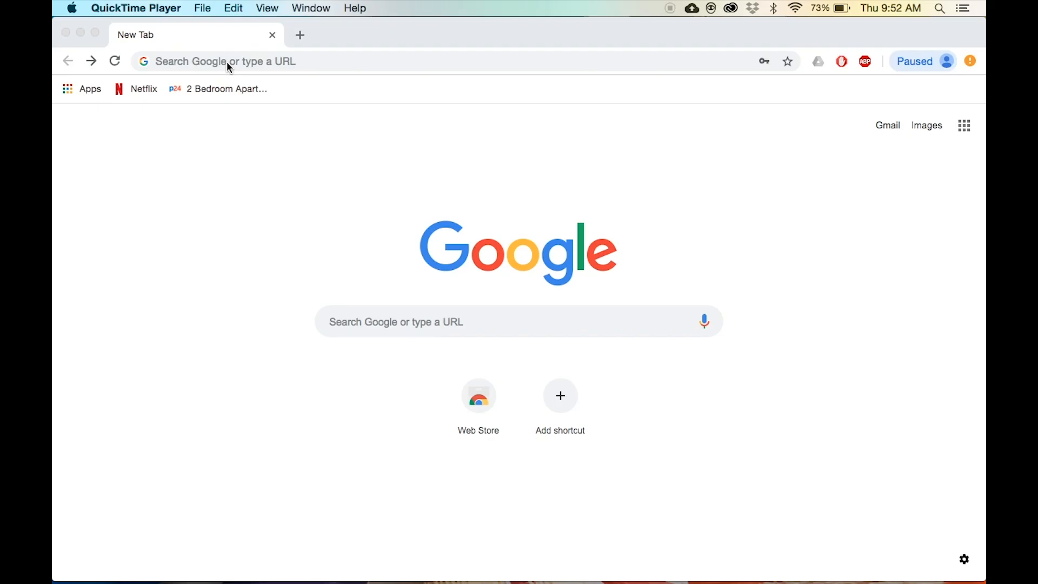
pyautogui.write('http://192.168.0.1')
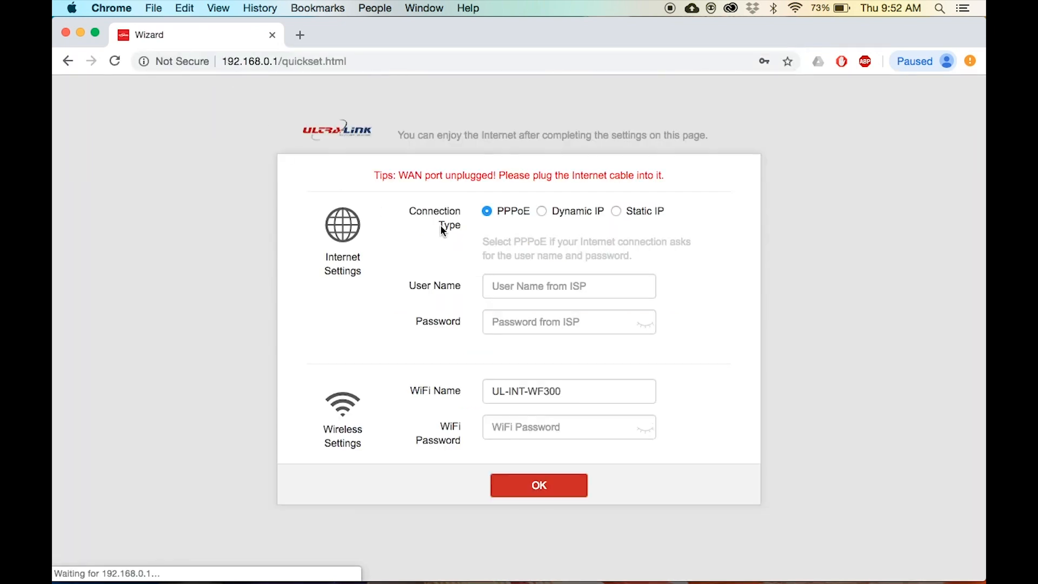
# Enter PPPoE user name UL-INT-WF300 with its password and WiFi password, and confirm with OK
pyautogui.write('UL-')
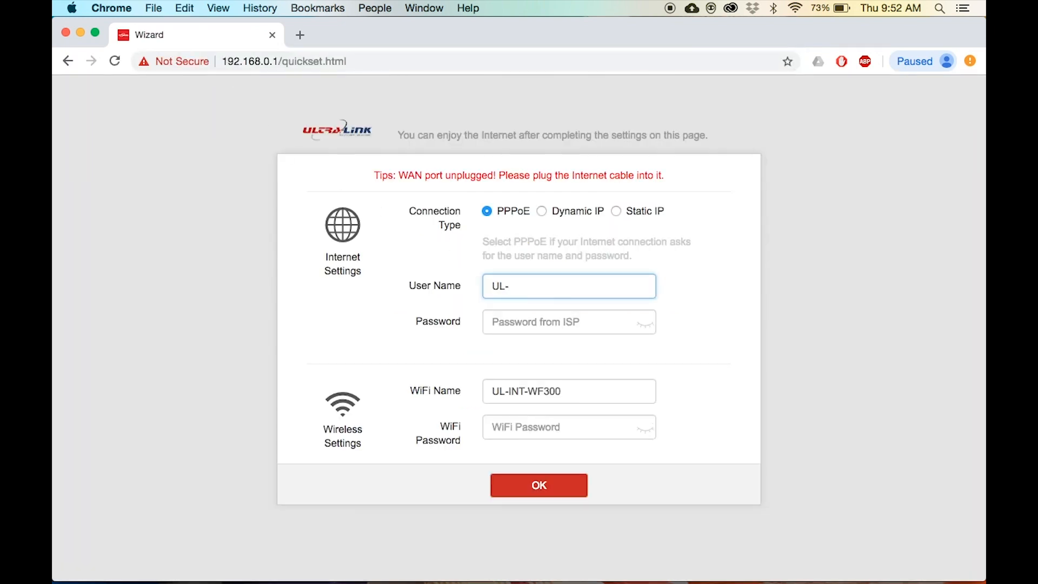
pyautogui.write('INT-')
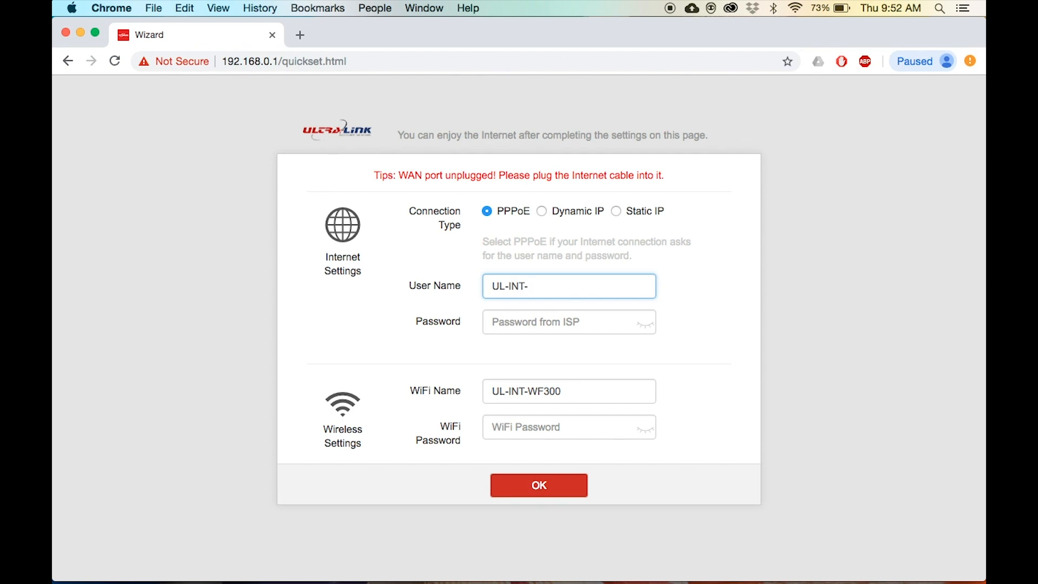
pyautogui.write('WF300')
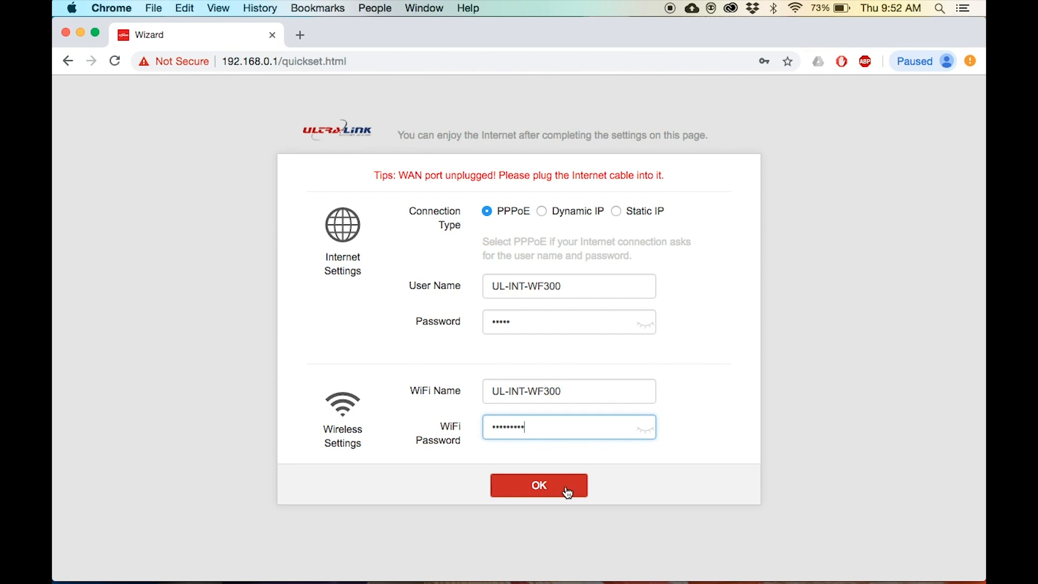
pyautogui.click(538, 485)
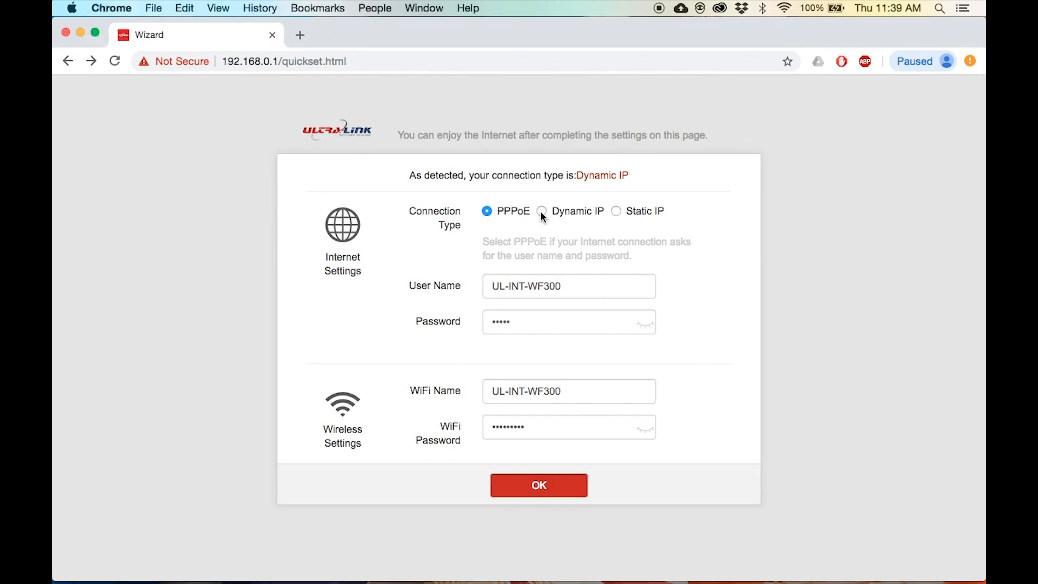
# Choose Dynamic IP as the connection type, enter the WiFi password and confirm with OK
pyautogui.click(541, 211)
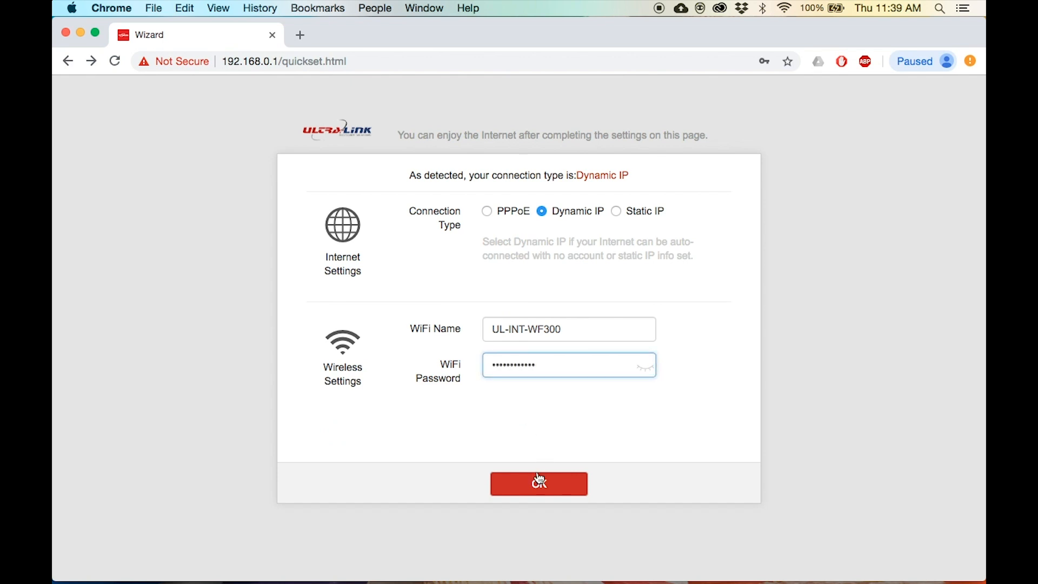
pyautogui.click(539, 484)
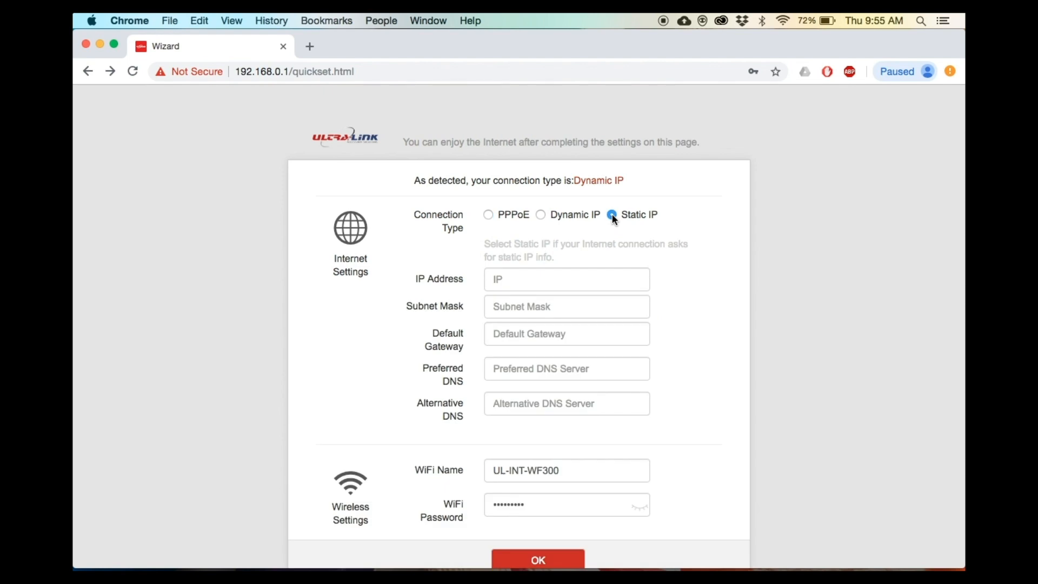
# Choose Static IP and fill the IP address, subnet mask, gateway and both DNS fields
pyautogui.click(565, 279)
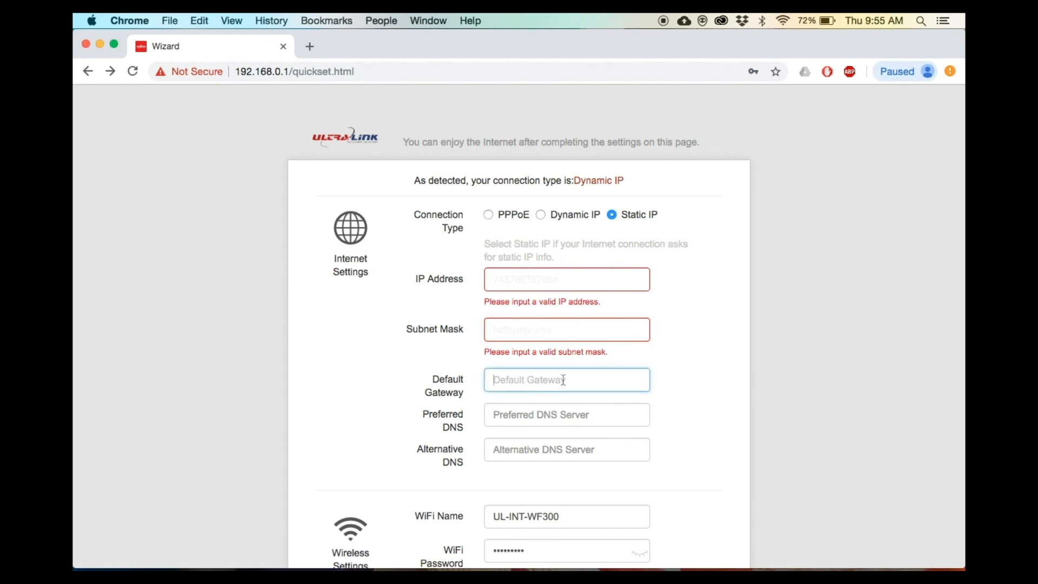
pyautogui.click(565, 430)
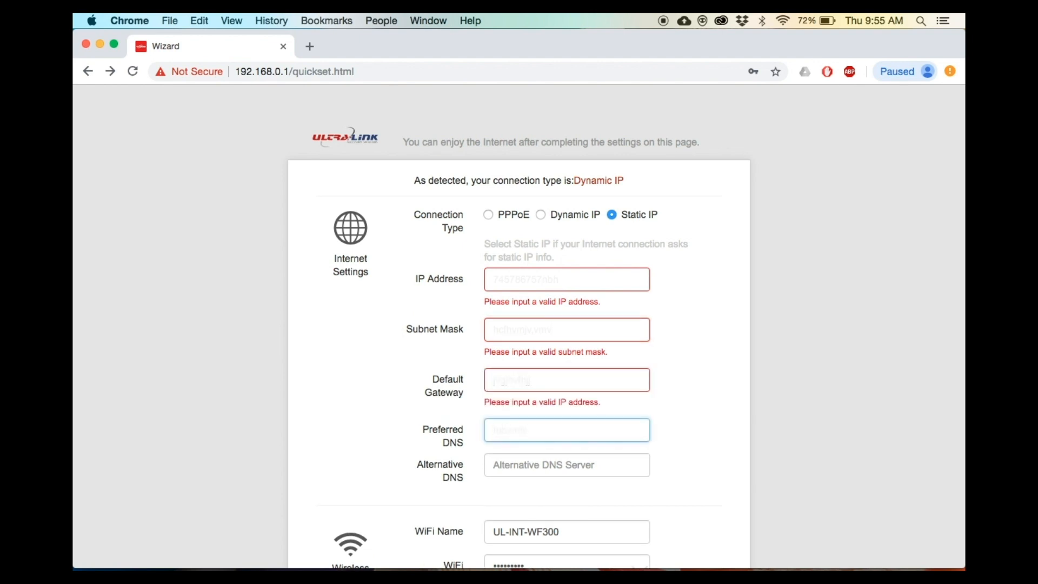
pyautogui.click(565, 480)
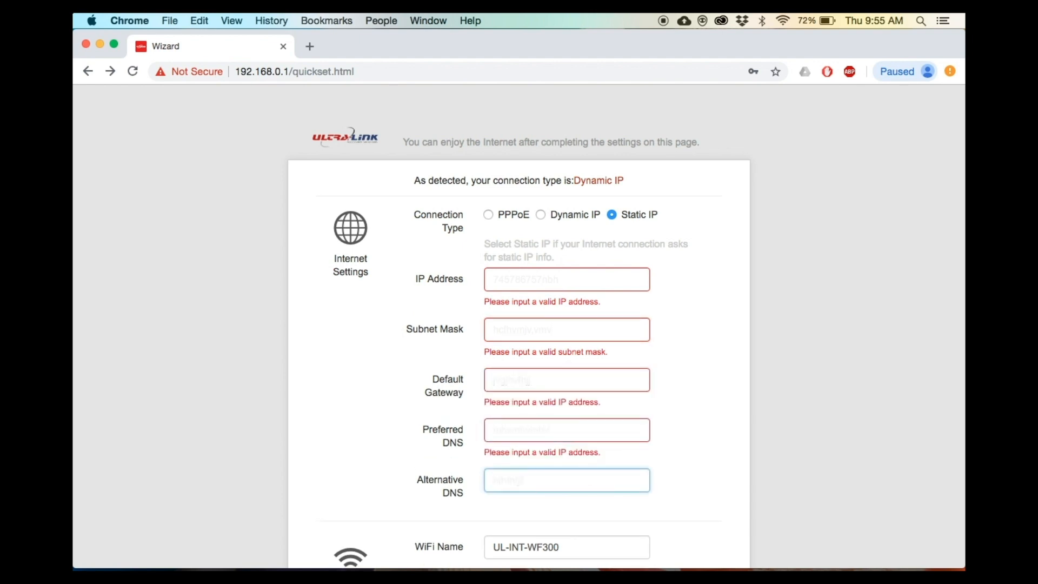
pyautogui.scroll(-3)
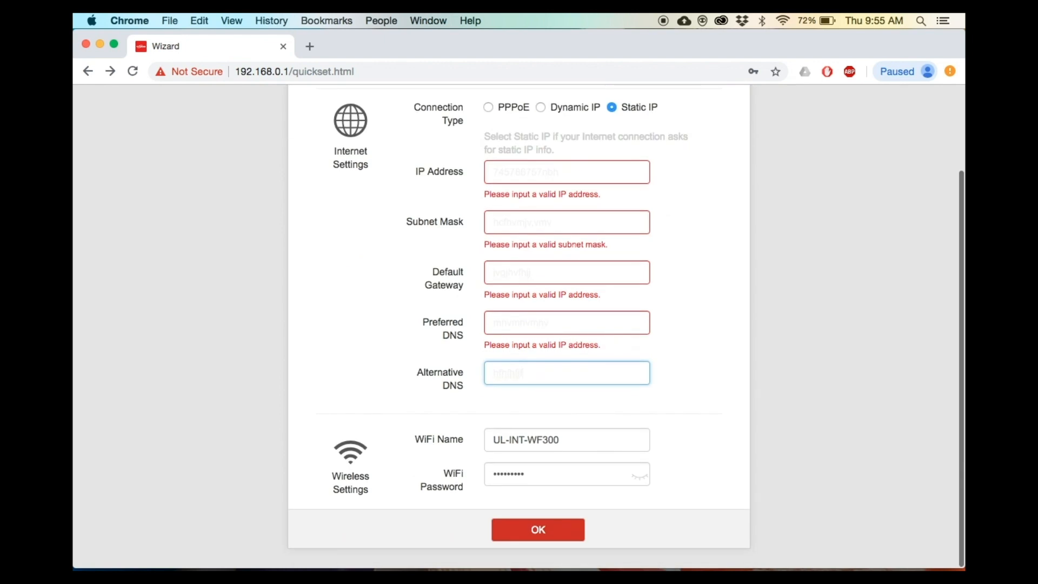